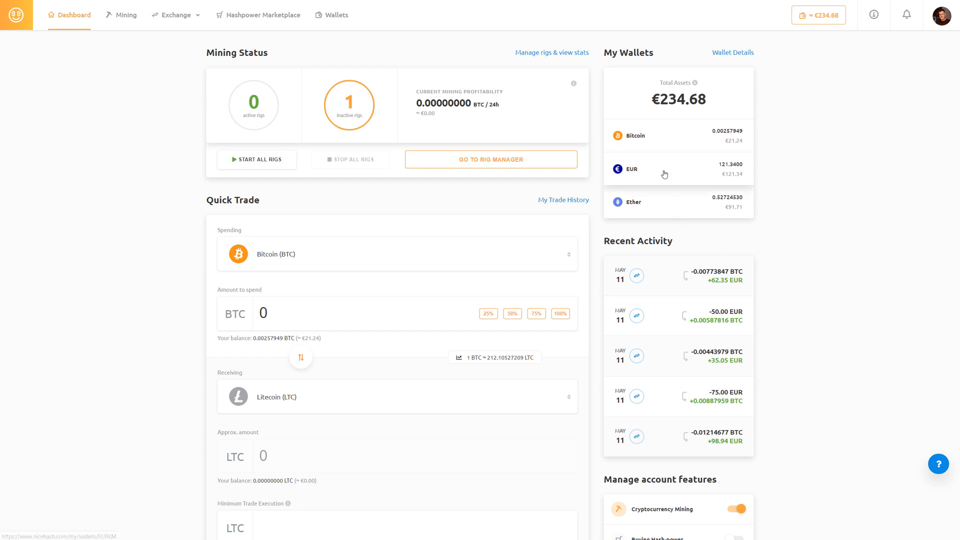
Step: Start an EUR-to-Bitcoin exchange from the EUR wallet entry on the Dashboard
{"action": "left_click", "coordinate": [673, 171]}
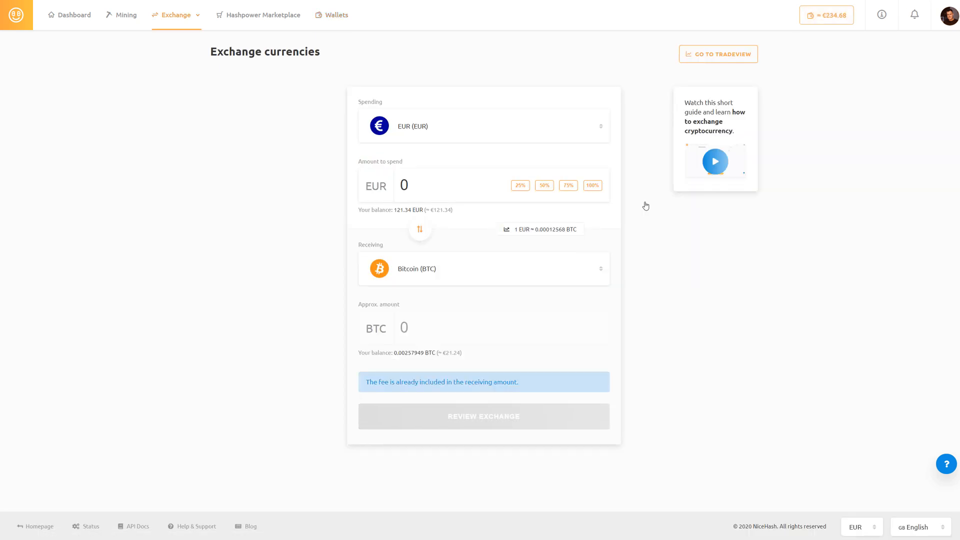
{"action": "mouse_move", "coordinate": [343, 133]}
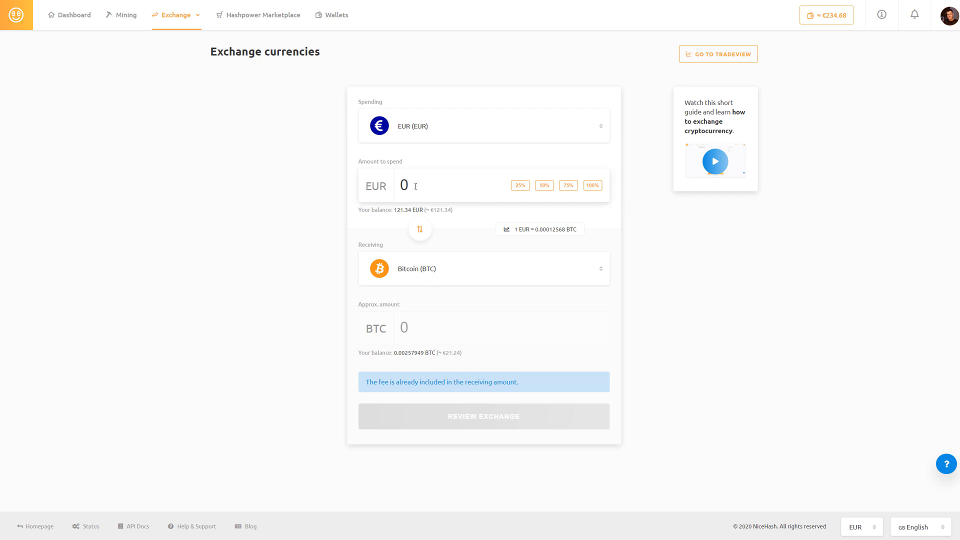
Step: Enter 50 EUR to spend for about 0.00610855 BTC and proceed to the review
{"action": "type", "text": "50"}
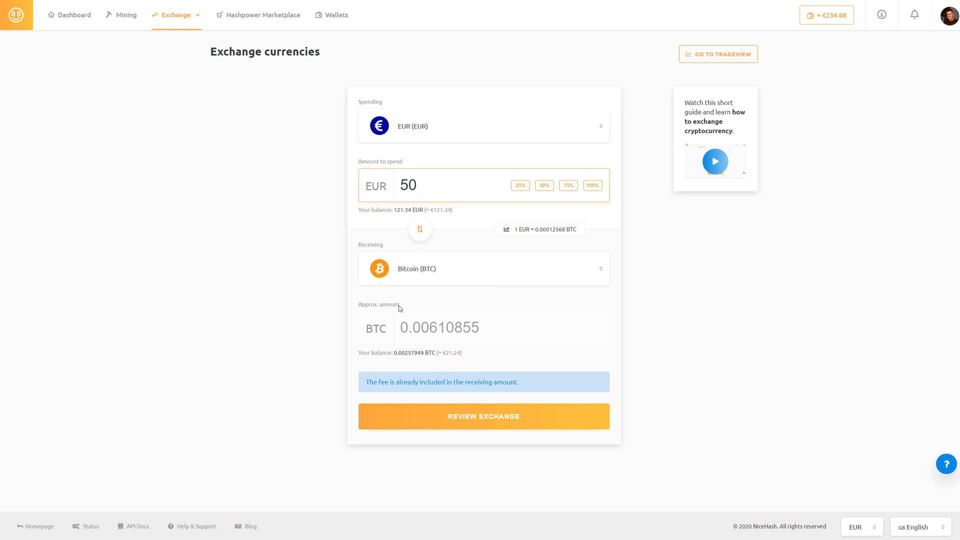
{"action": "mouse_move", "coordinate": [452, 368]}
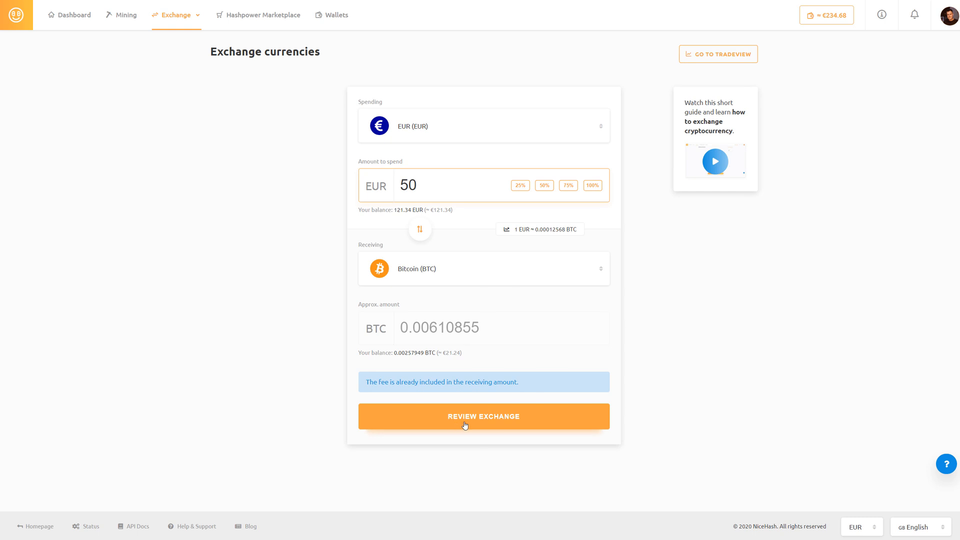
{"action": "left_click", "coordinate": [483, 416]}
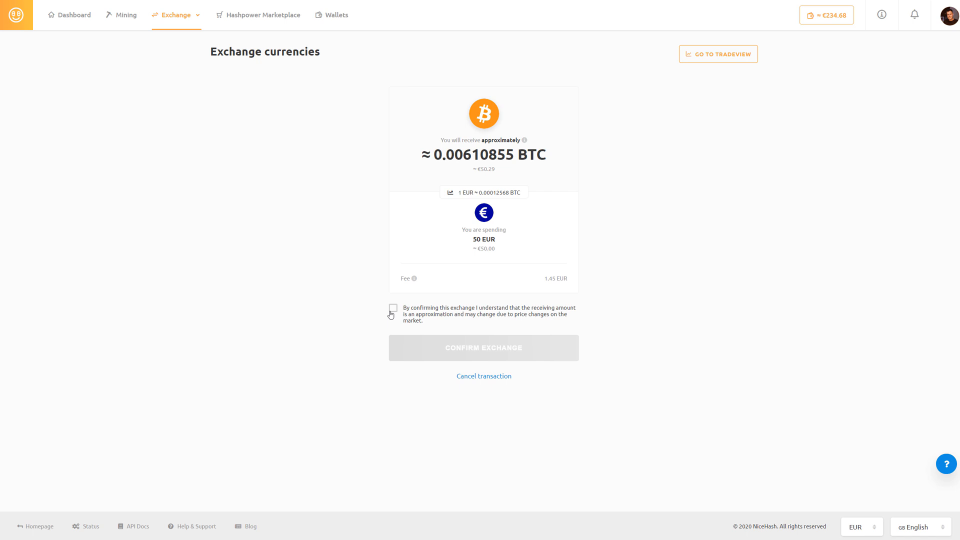
Step: Acknowledge the approximate receiving amount and confirm the 50 EUR to BTC exchange
{"action": "left_click", "coordinate": [392, 308]}
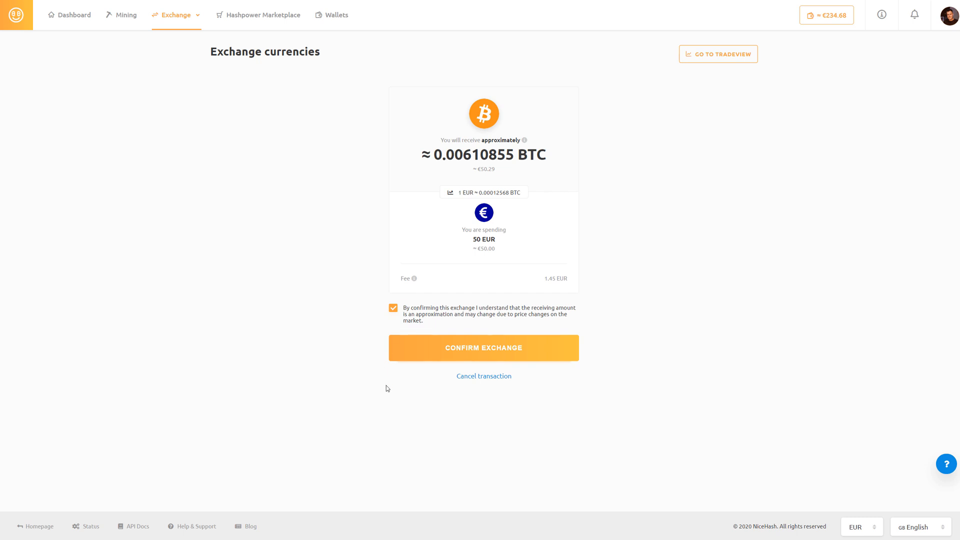
{"action": "mouse_move", "coordinate": [430, 265]}
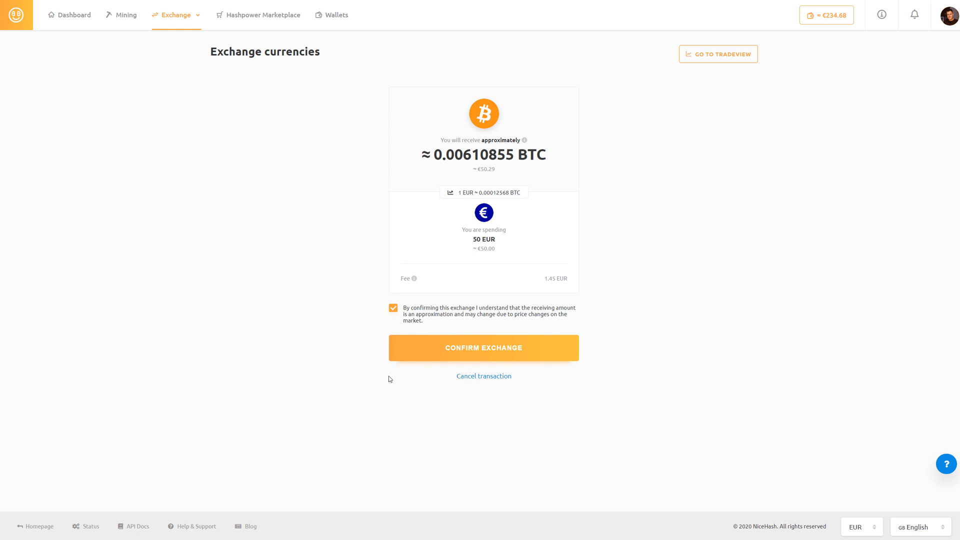
{"action": "left_click", "coordinate": [483, 347]}
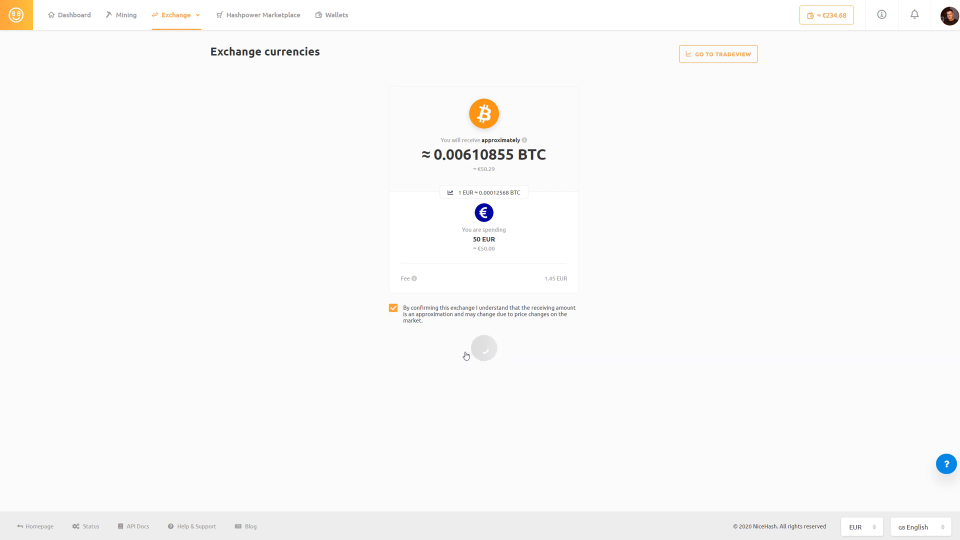
{"action": "left_click", "coordinate": [483, 348]}
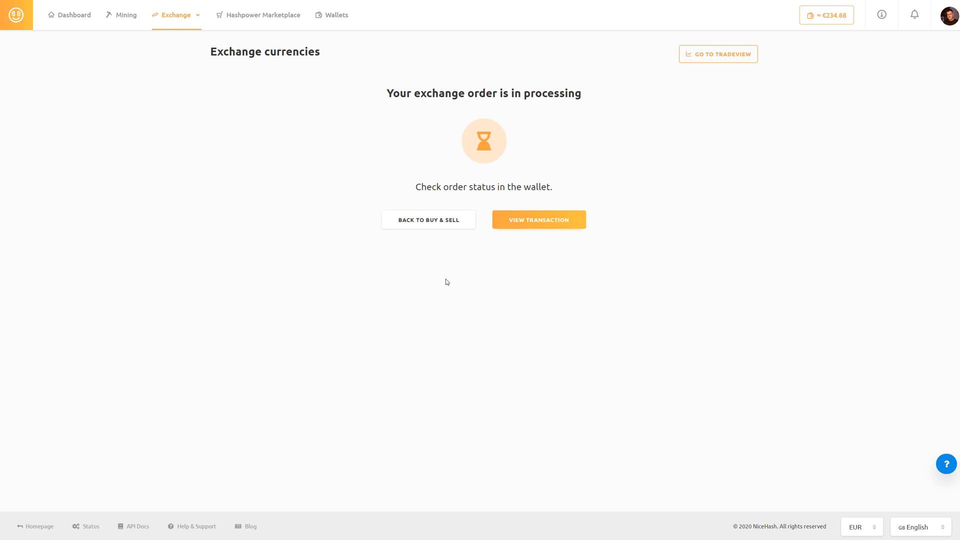
{"action": "mouse_move", "coordinate": [449, 281]}
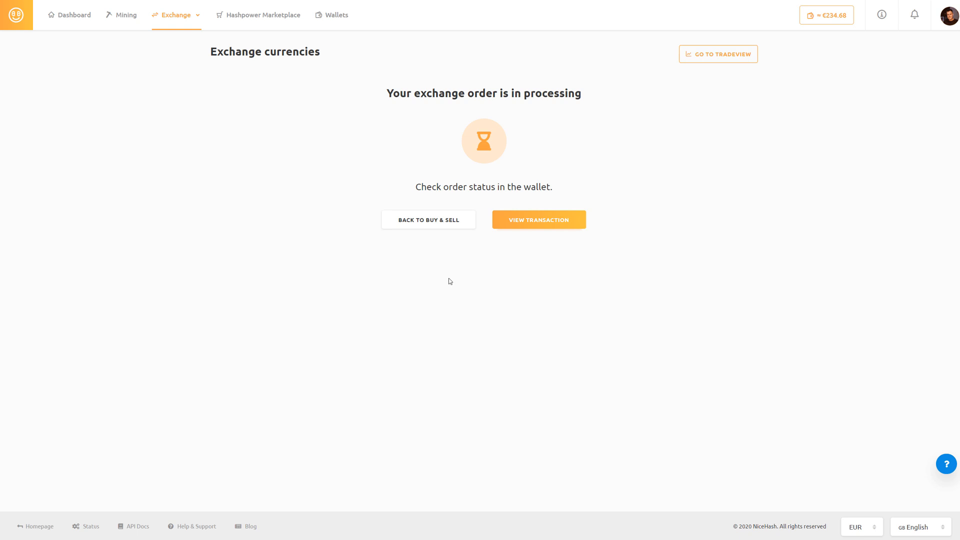
{"action": "mouse_move", "coordinate": [538, 227]}
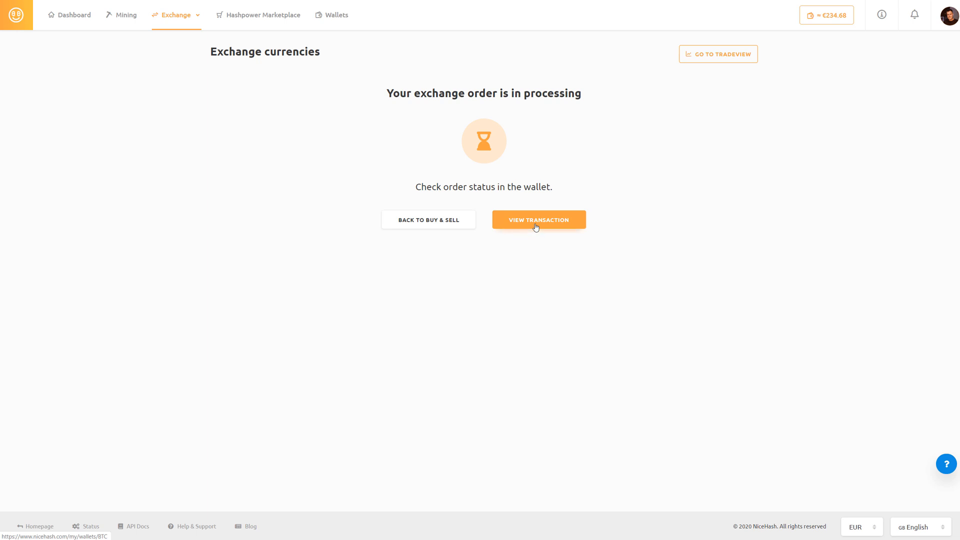
Step: View the processing transaction in the Bitcoin wallet's open activities
{"action": "left_click", "coordinate": [538, 220]}
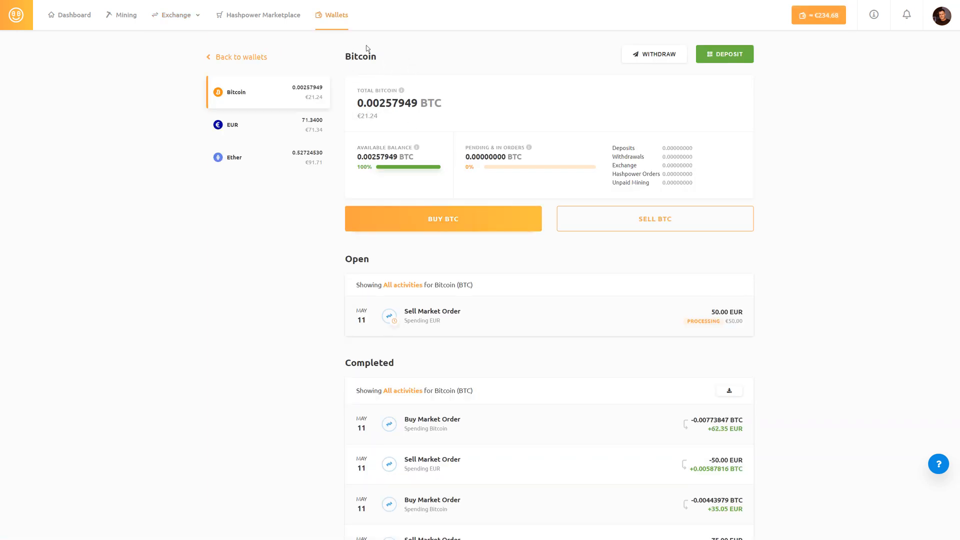
{"action": "mouse_move", "coordinate": [512, 259]}
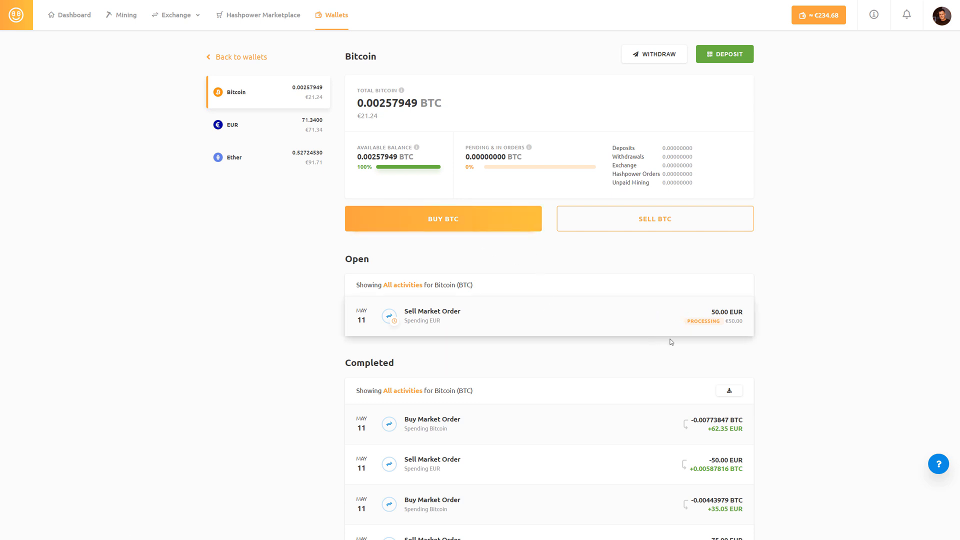
{"action": "mouse_move", "coordinate": [651, 343]}
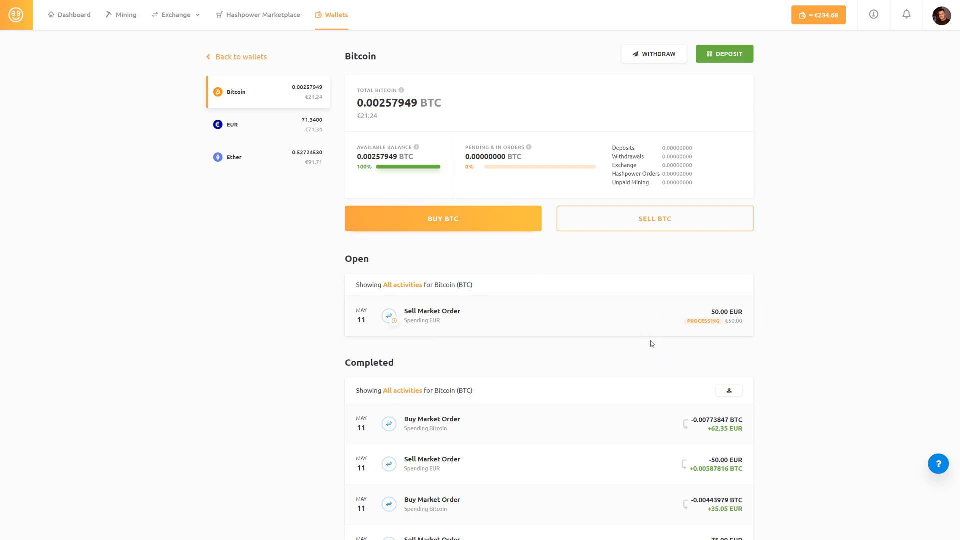
{"action": "mouse_move", "coordinate": [675, 325]}
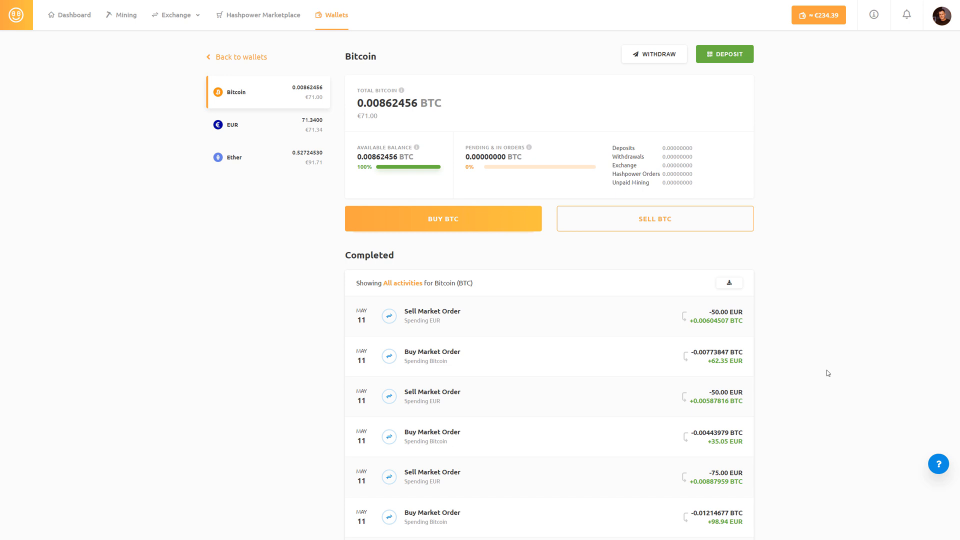
{"action": "left_click", "coordinate": [432, 315]}
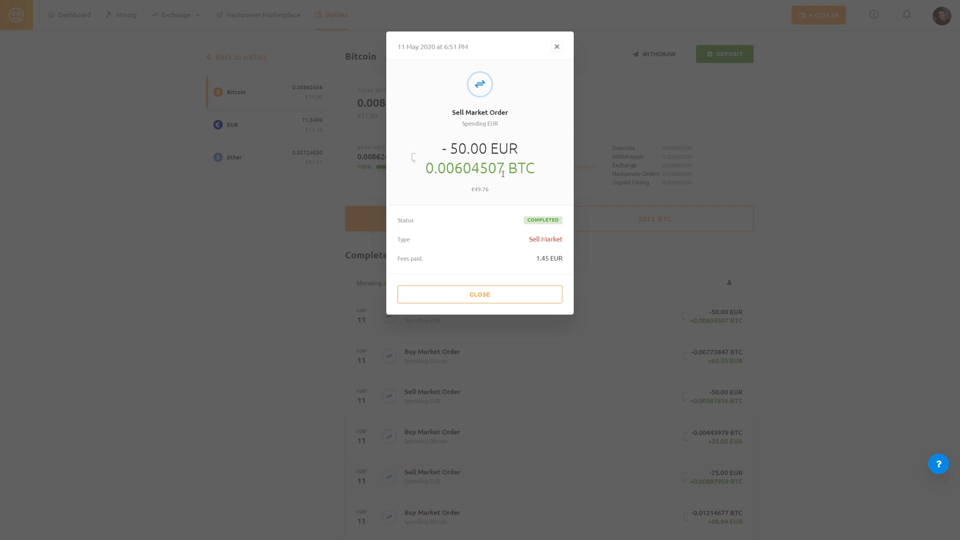
{"action": "mouse_move", "coordinate": [479, 294]}
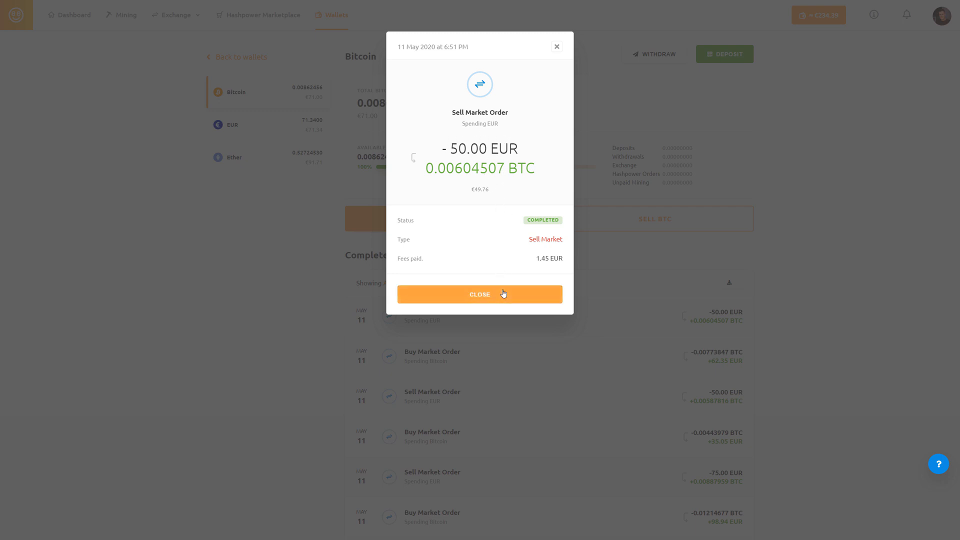
{"action": "left_click", "coordinate": [478, 294]}
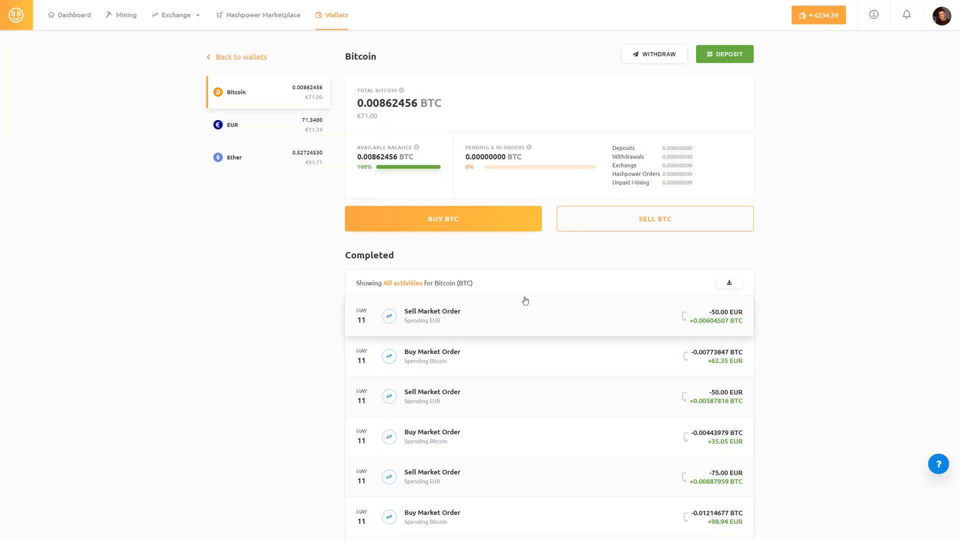